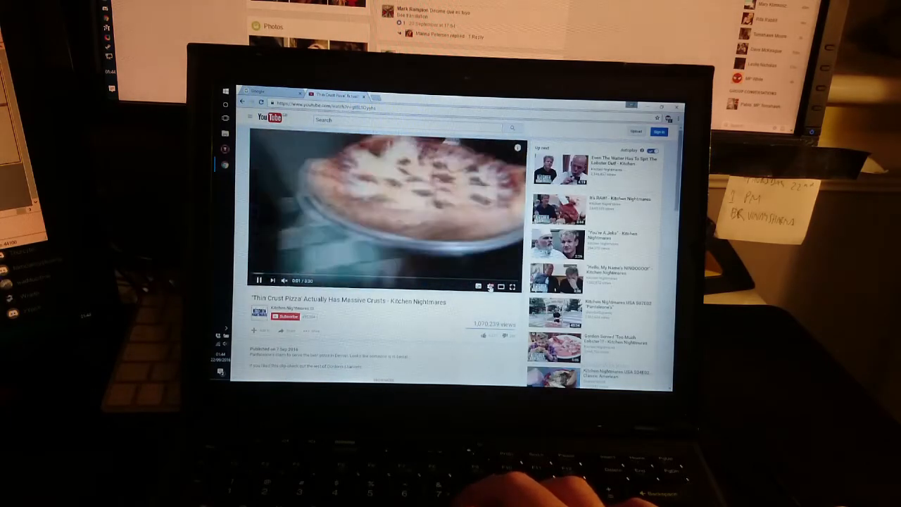
- Switch the Kitchen Nightmares pizza video to 720p quality from the player settings
click(490, 288)
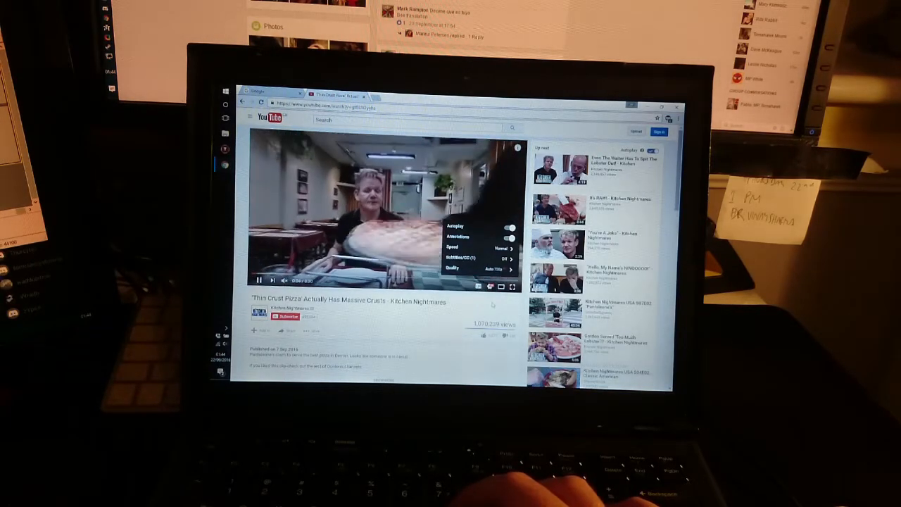
click(513, 288)
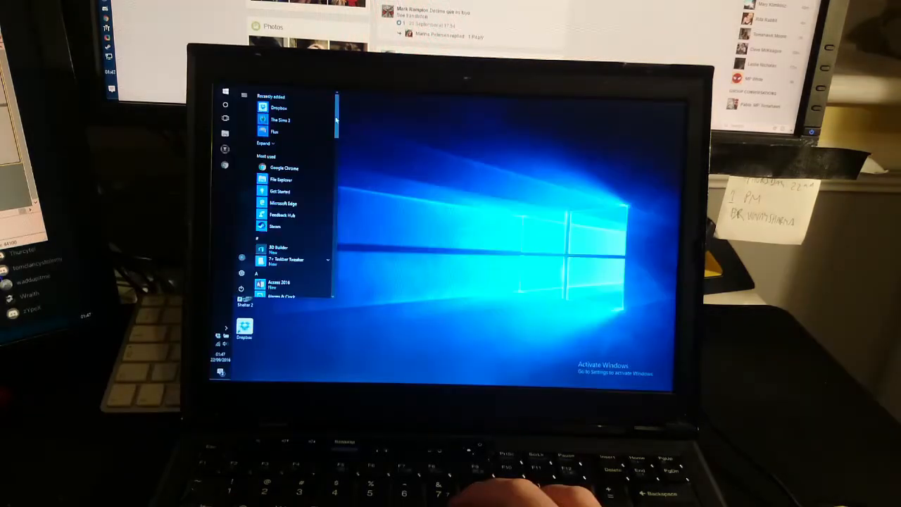
- Scroll through the System properties details, then close the window to return to the desktop
scroll(down, 3)
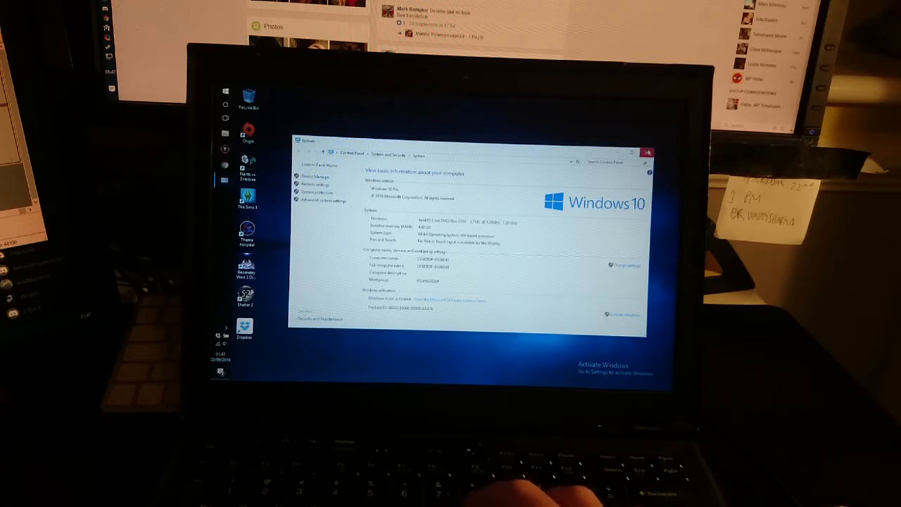
click(646, 152)
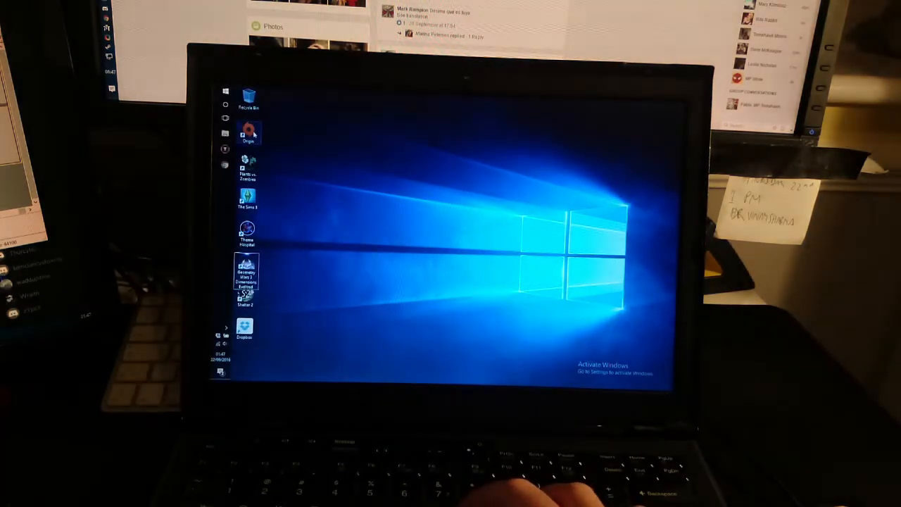
double_click(248, 132)
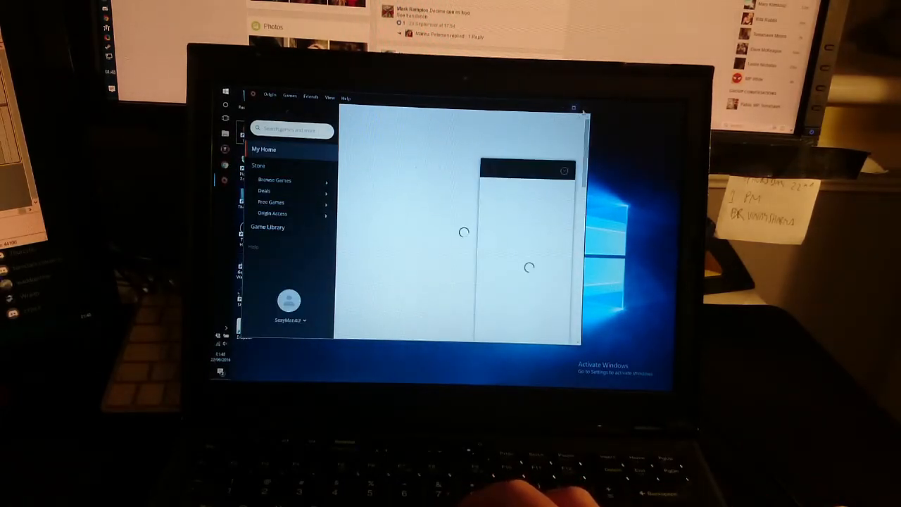
click(574, 107)
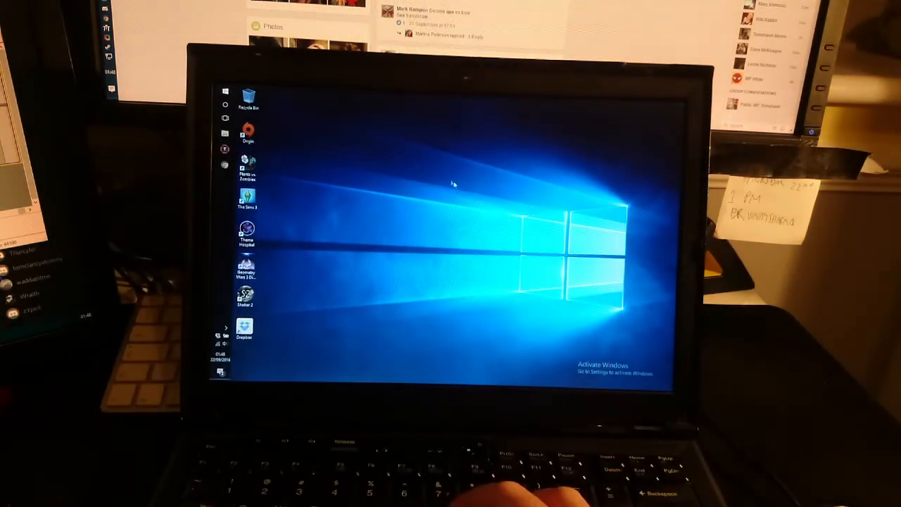
mouse_move(405, 120)
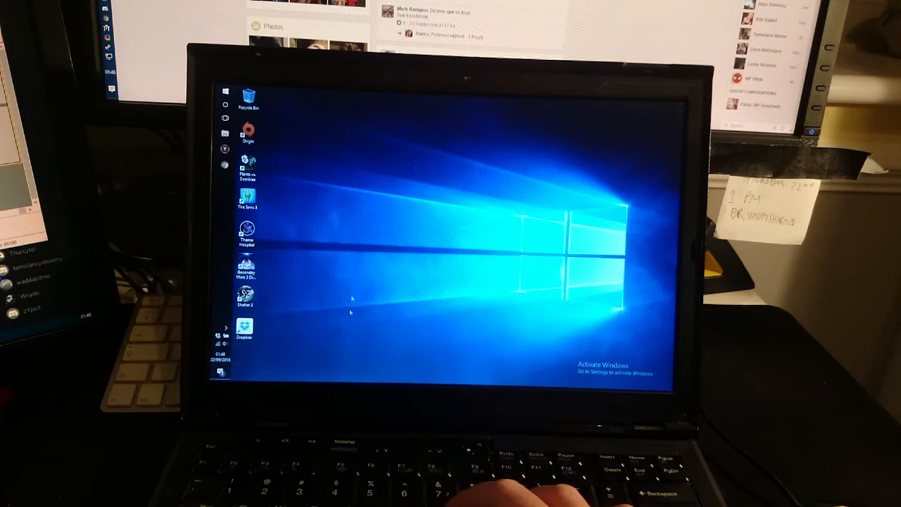
mouse_move(318, 208)
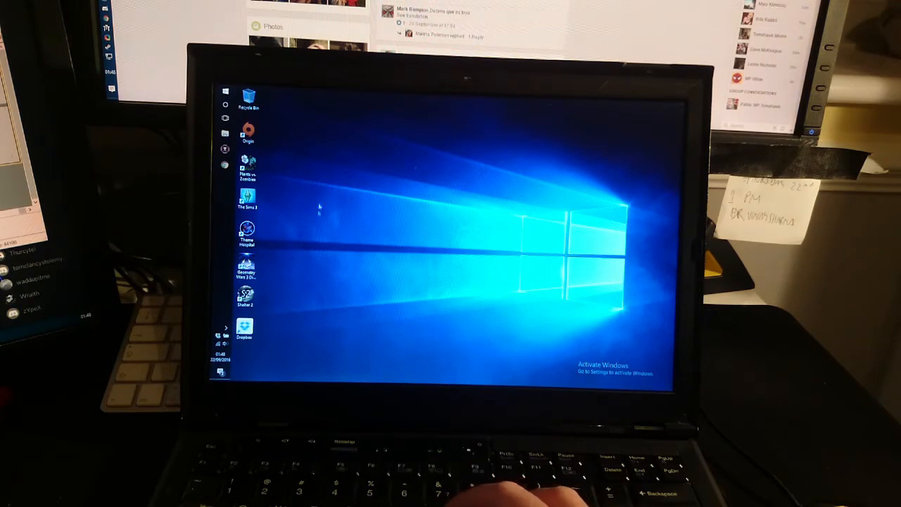
mouse_move(274, 89)
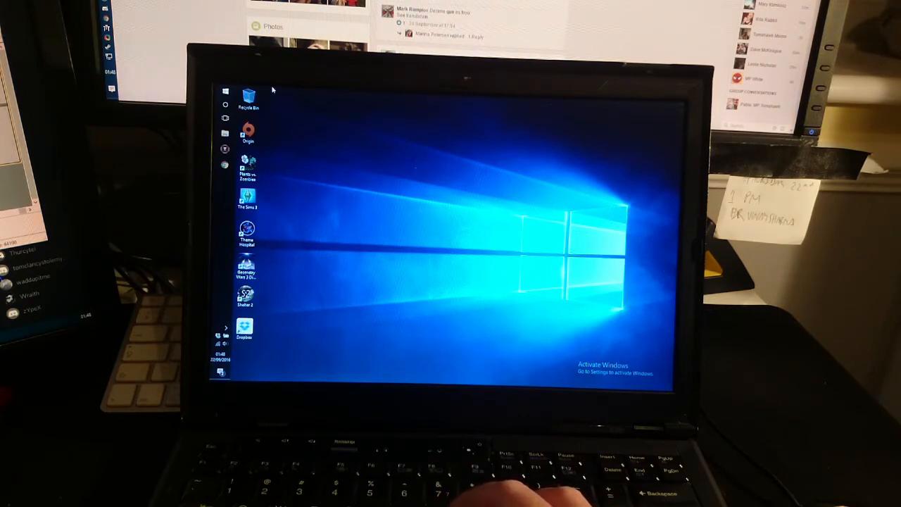